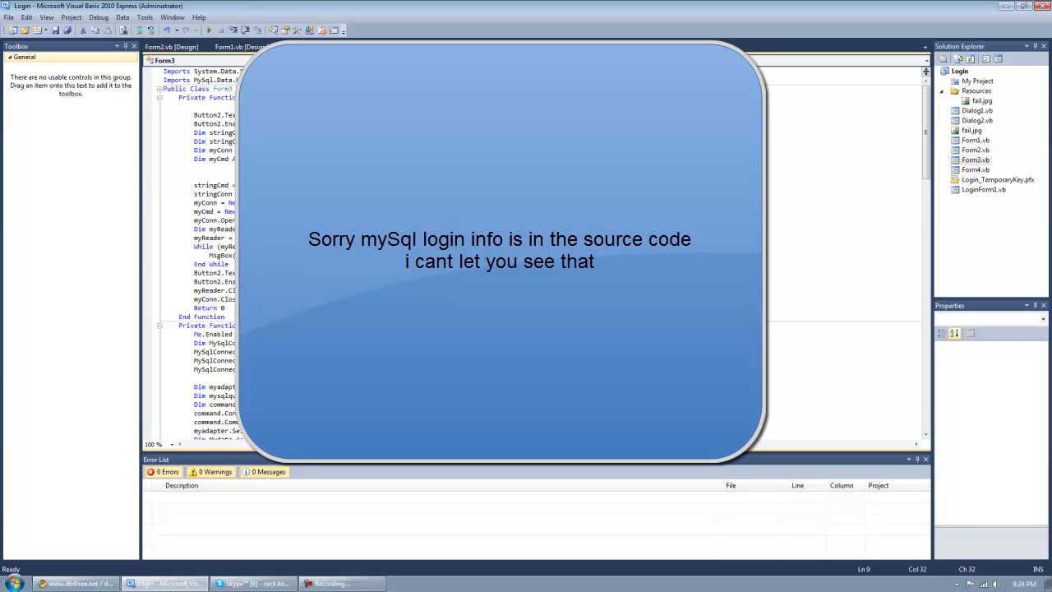
# Scroll through the Form1.vb MySQL login code before leaving Visual Basic for the desktop
pyautogui.scroll(-3)
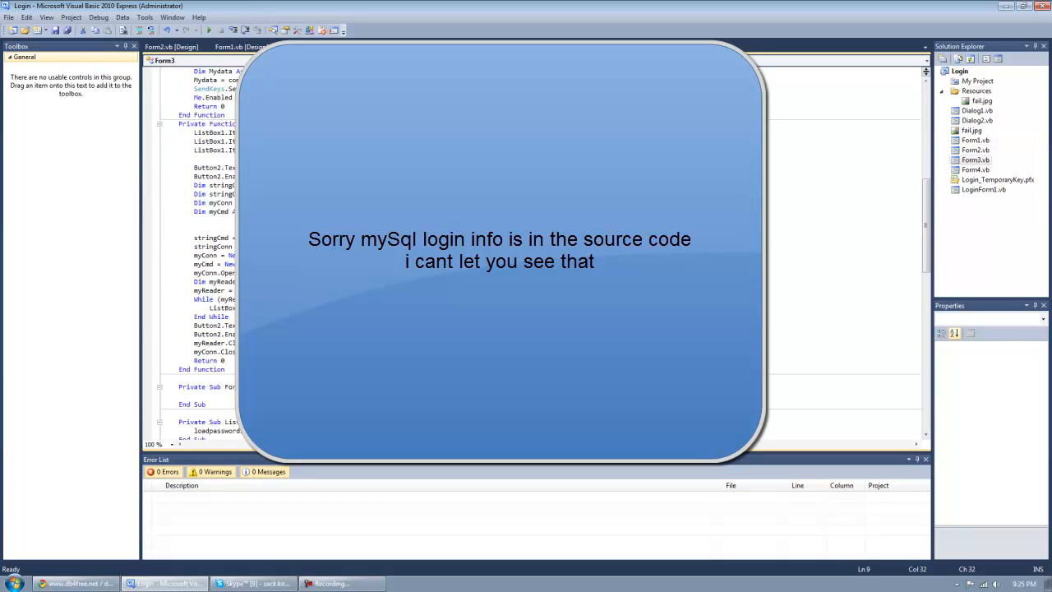
pyautogui.scroll(-3)
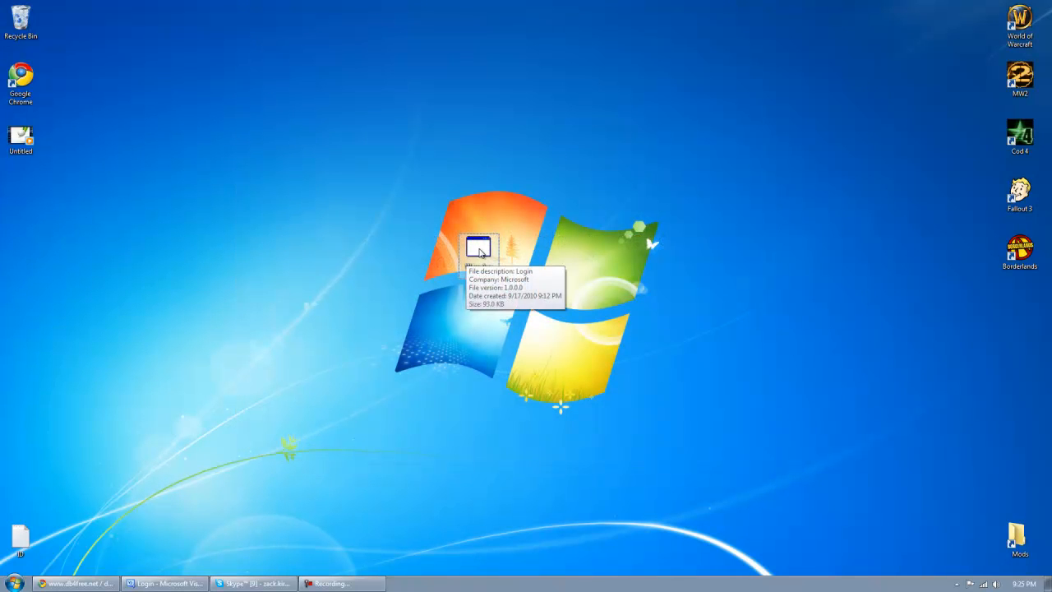
# Launch the Login app from the desktop, choose Create Account and submit the secret code
pyautogui.doubleClick(480, 250)
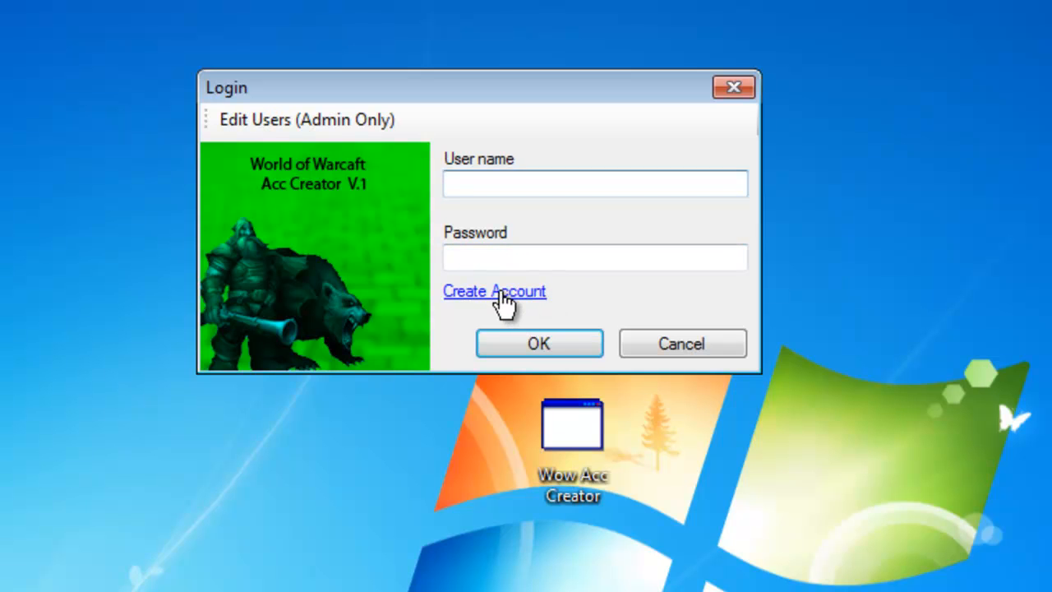
pyautogui.click(493, 291)
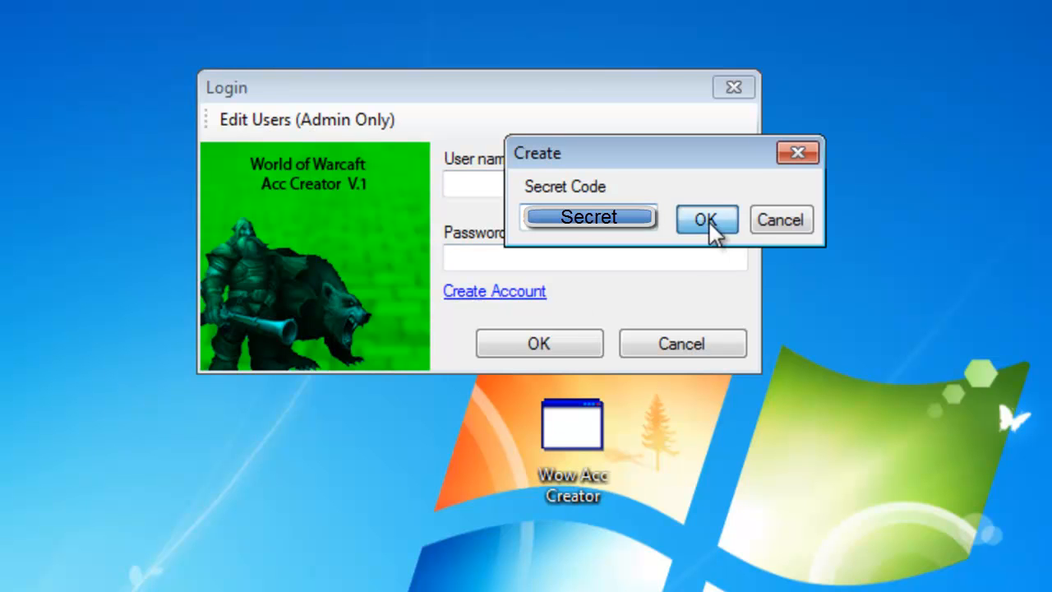
pyautogui.click(706, 220)
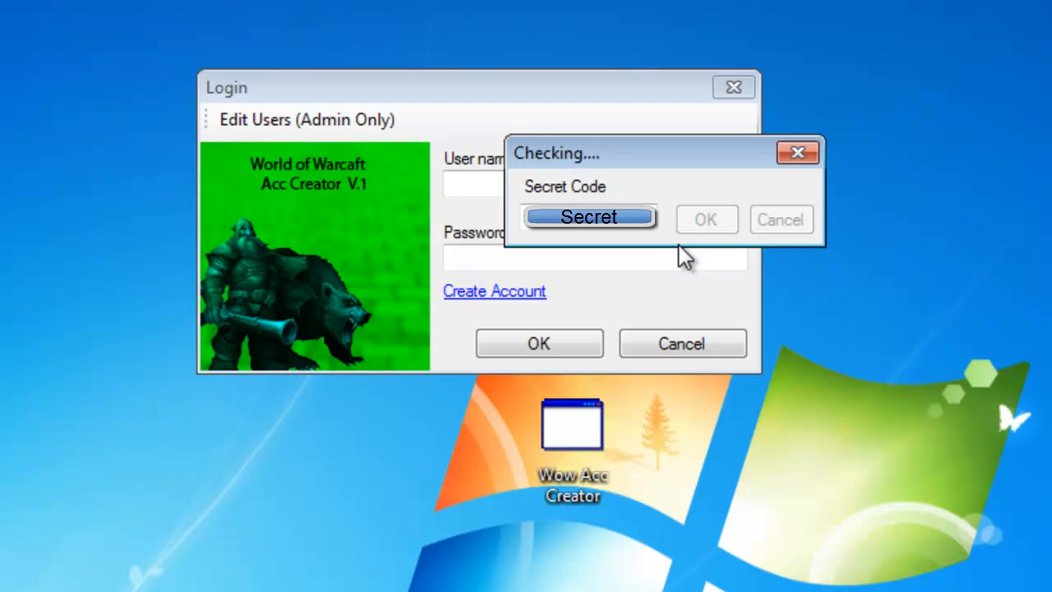
pyautogui.moveTo(700, 261)
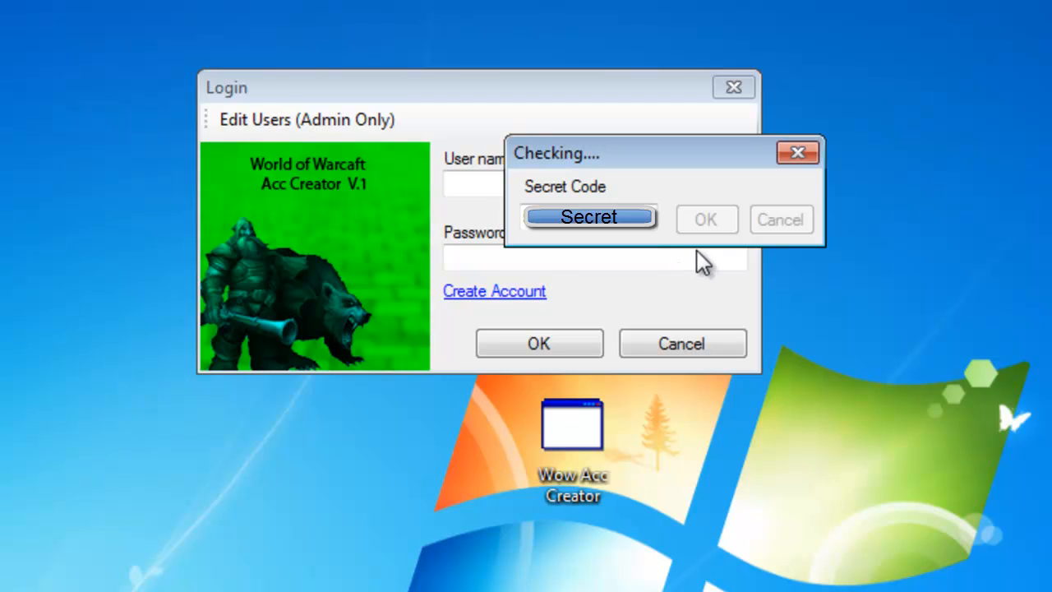
pyautogui.moveTo(691, 263)
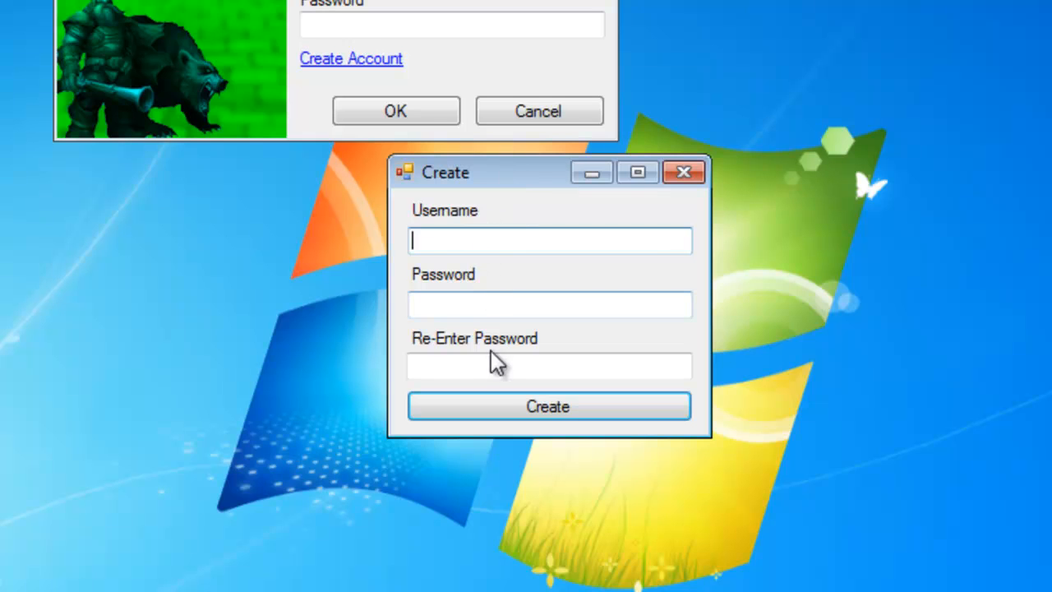
pyautogui.moveTo(506, 222)
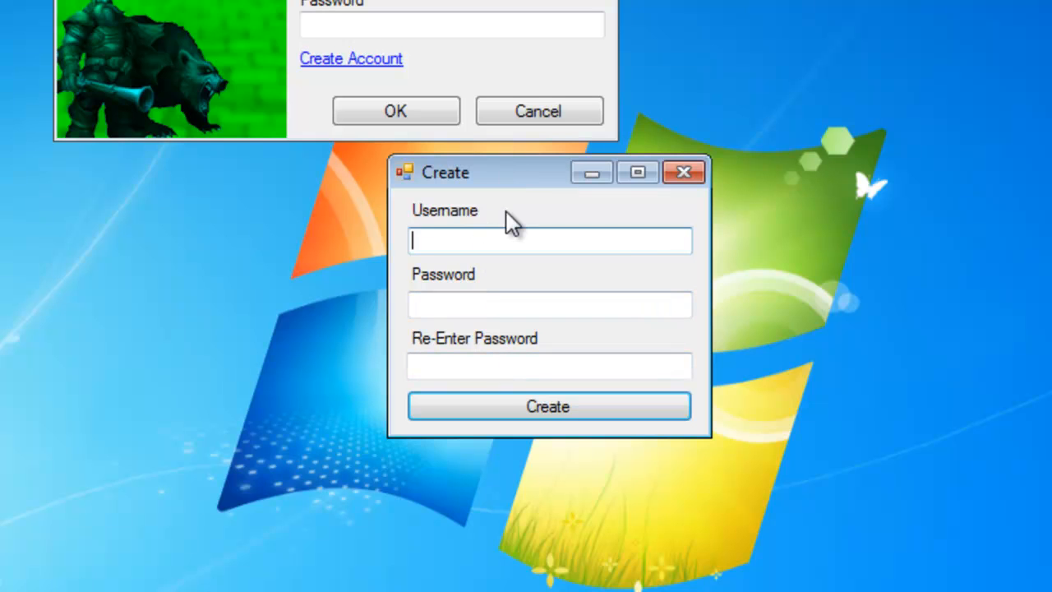
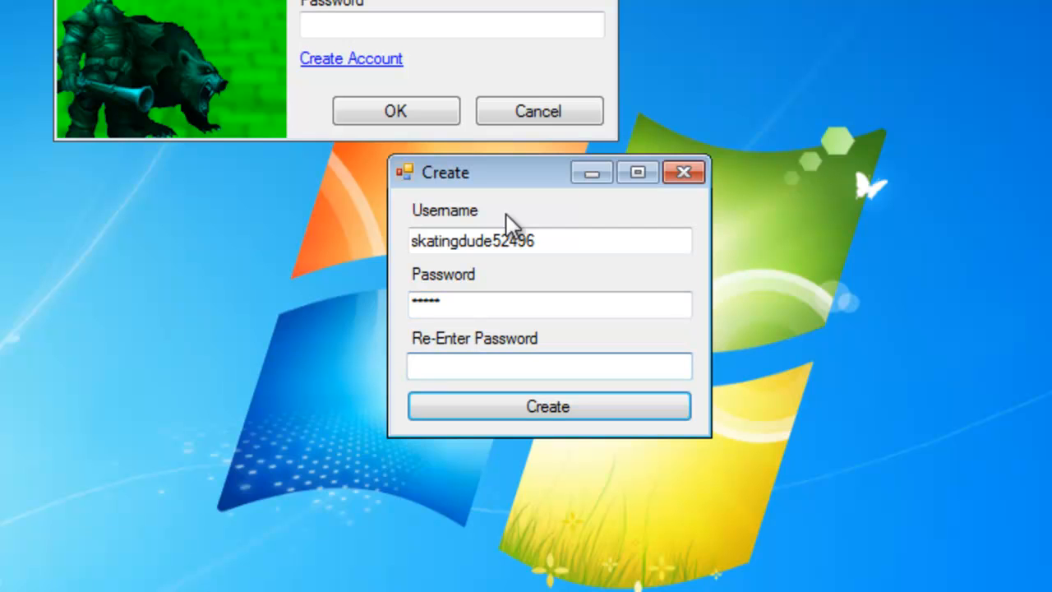
pyautogui.click(549, 304)
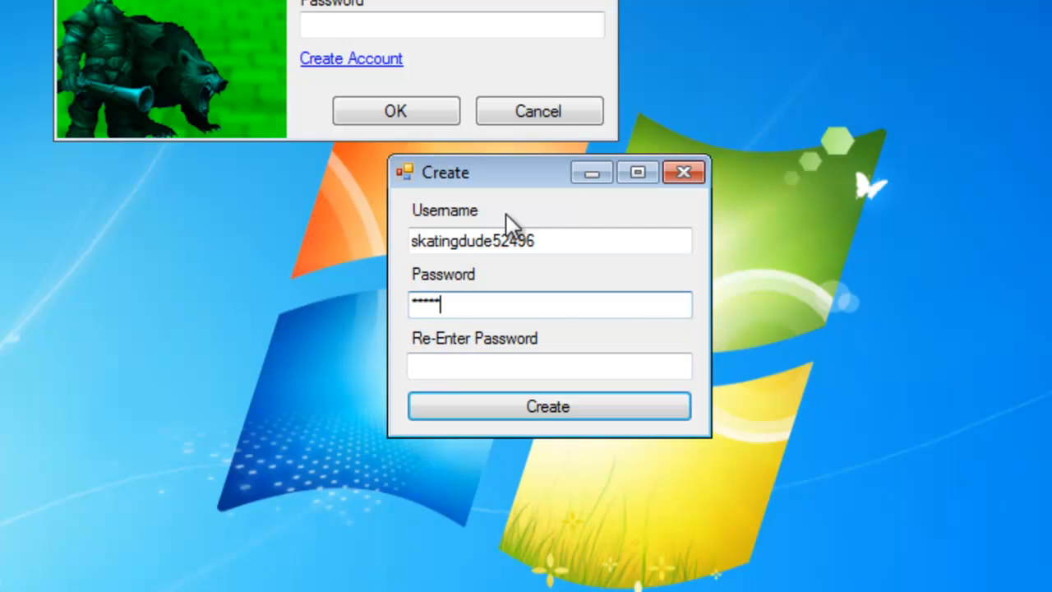
pyautogui.press('Backspace')
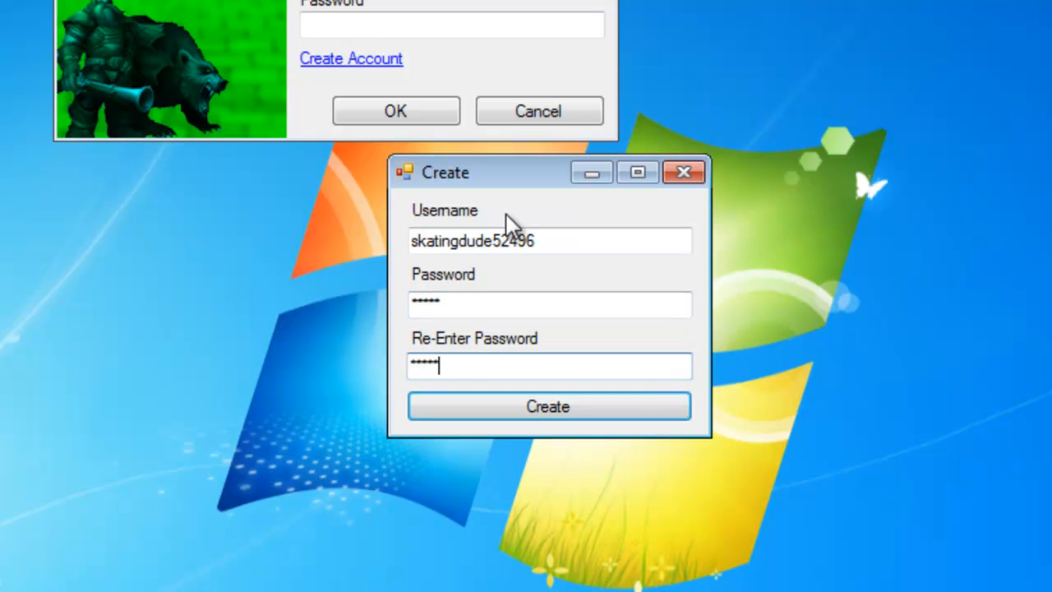
# Create the account and dismiss the account-created message to return to the login window
pyautogui.click(547, 406)
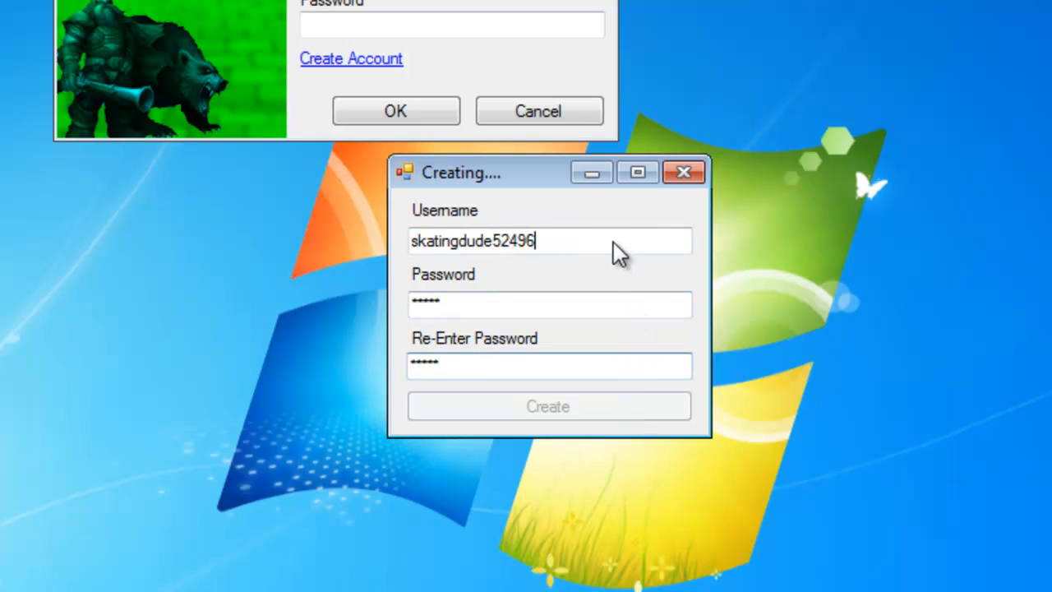
pyautogui.moveTo(926, 165)
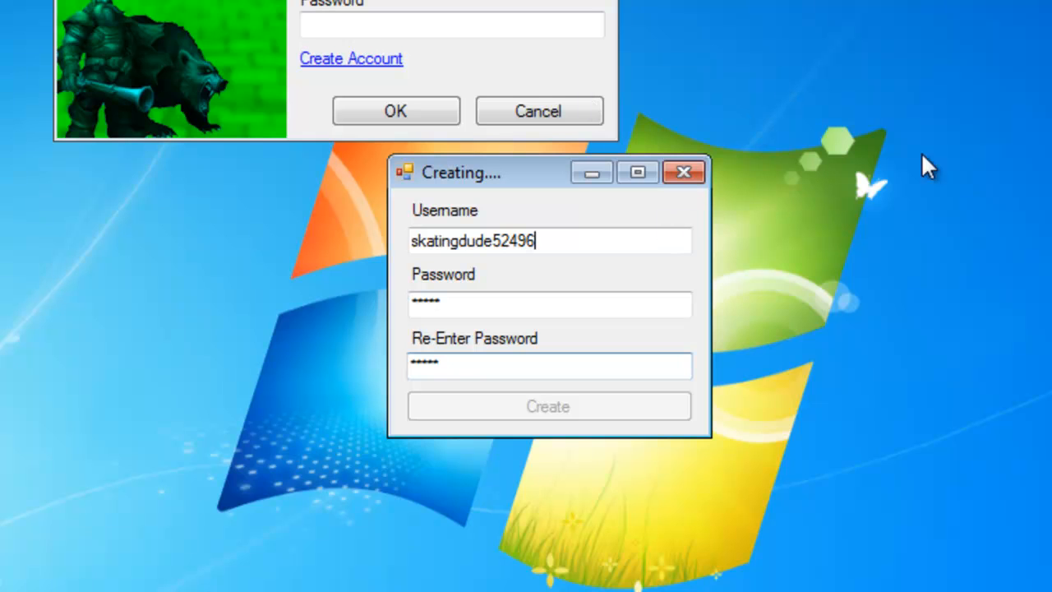
pyautogui.moveTo(851, 115)
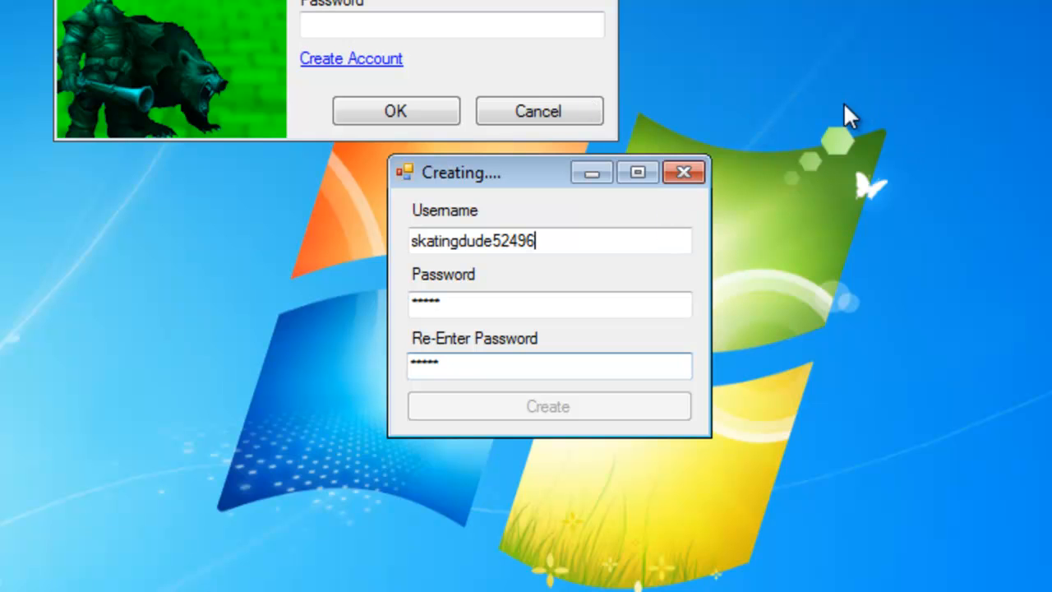
pyautogui.moveTo(851, 480)
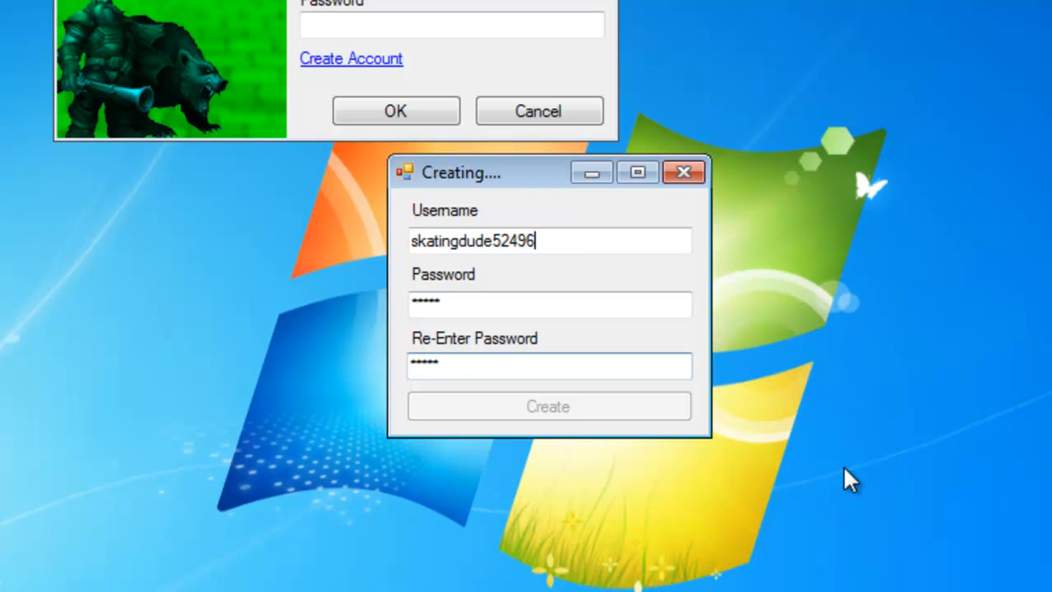
pyautogui.moveTo(858, 444)
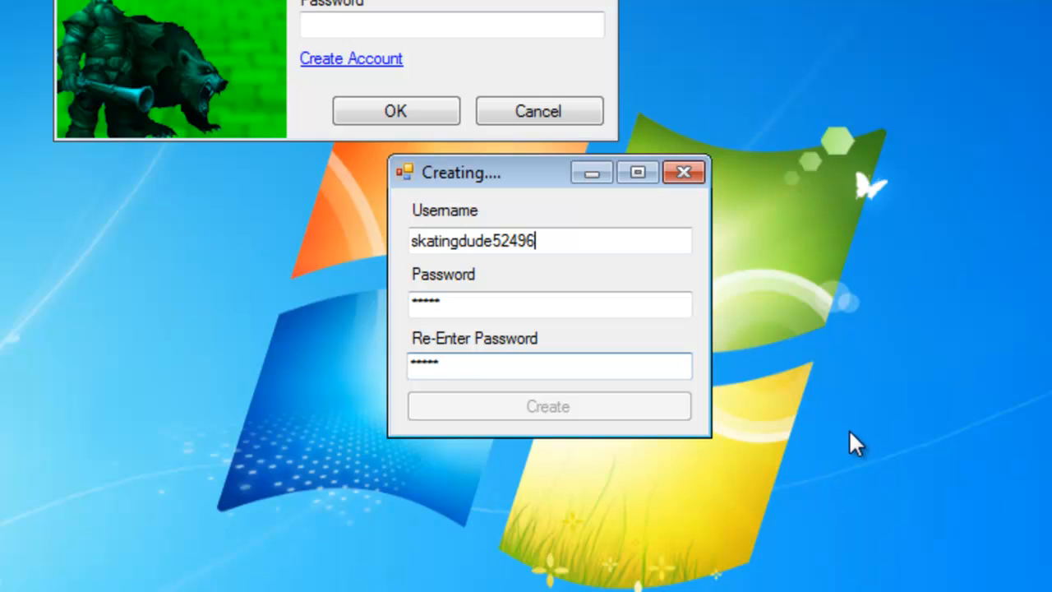
pyautogui.moveTo(608, 430)
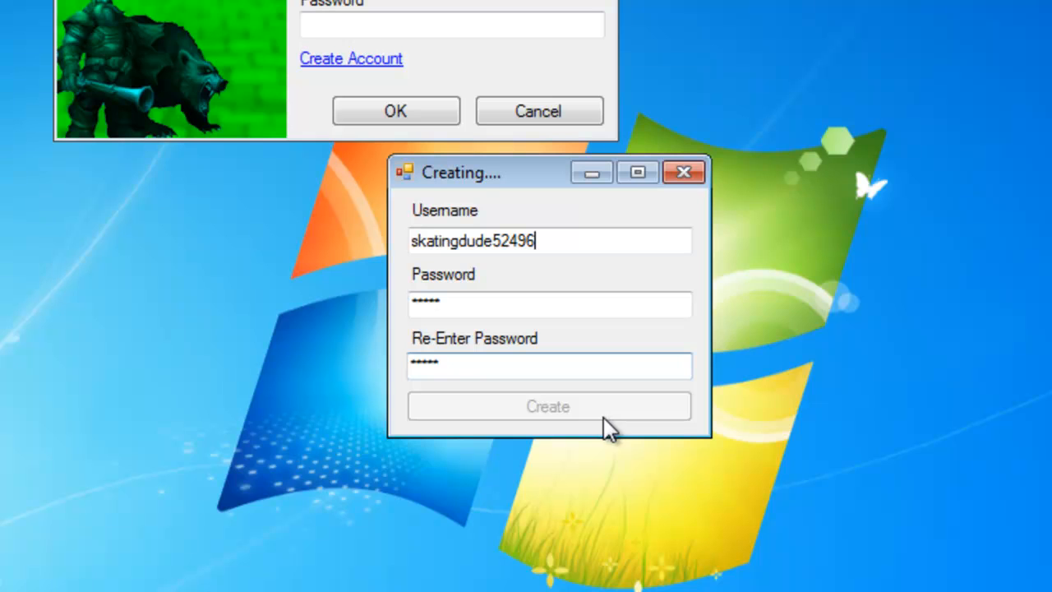
pyautogui.click(547, 405)
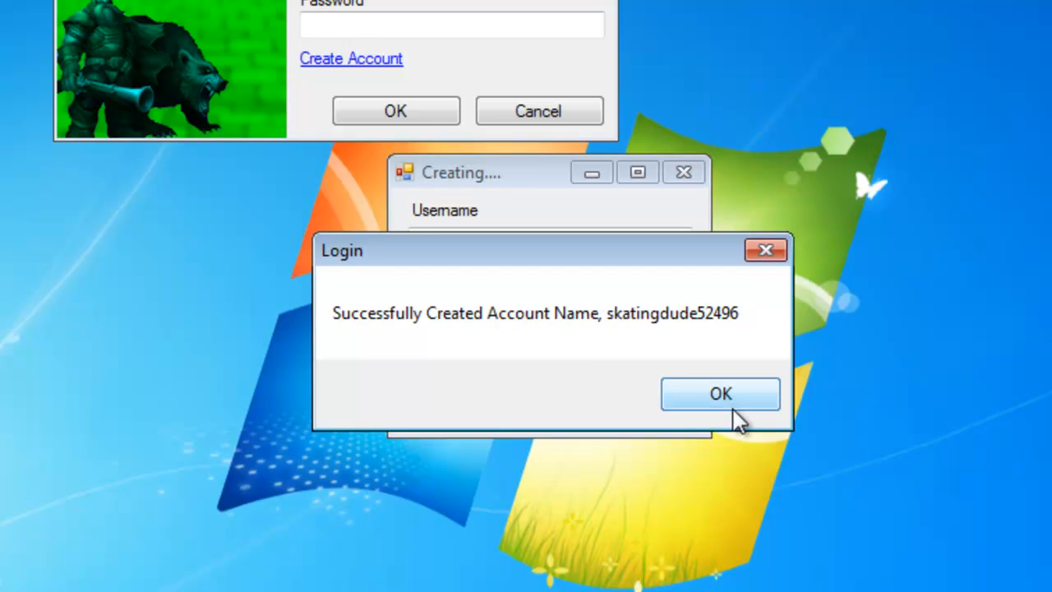
pyautogui.click(720, 394)
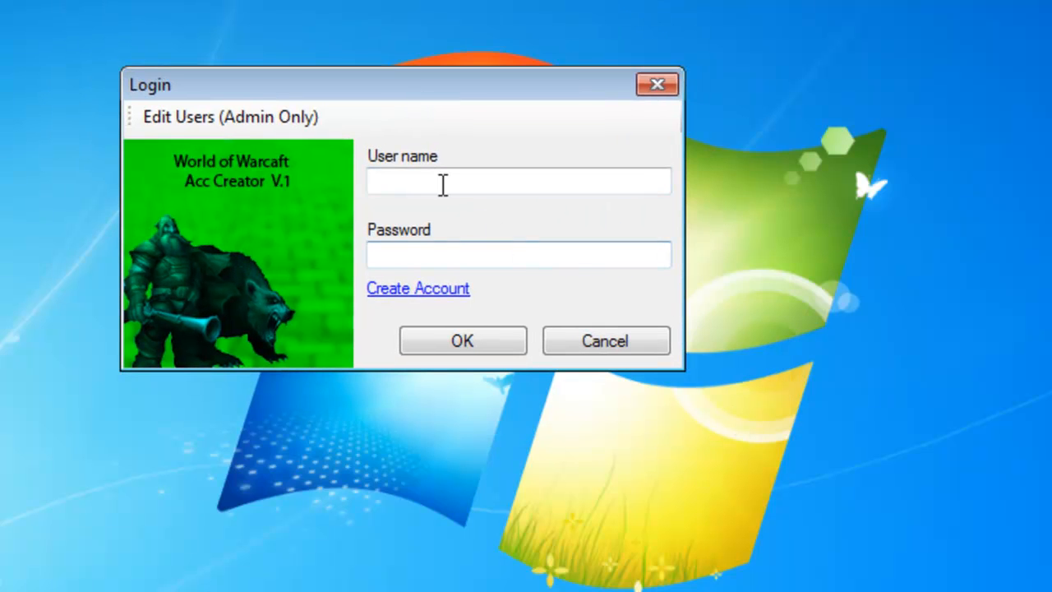
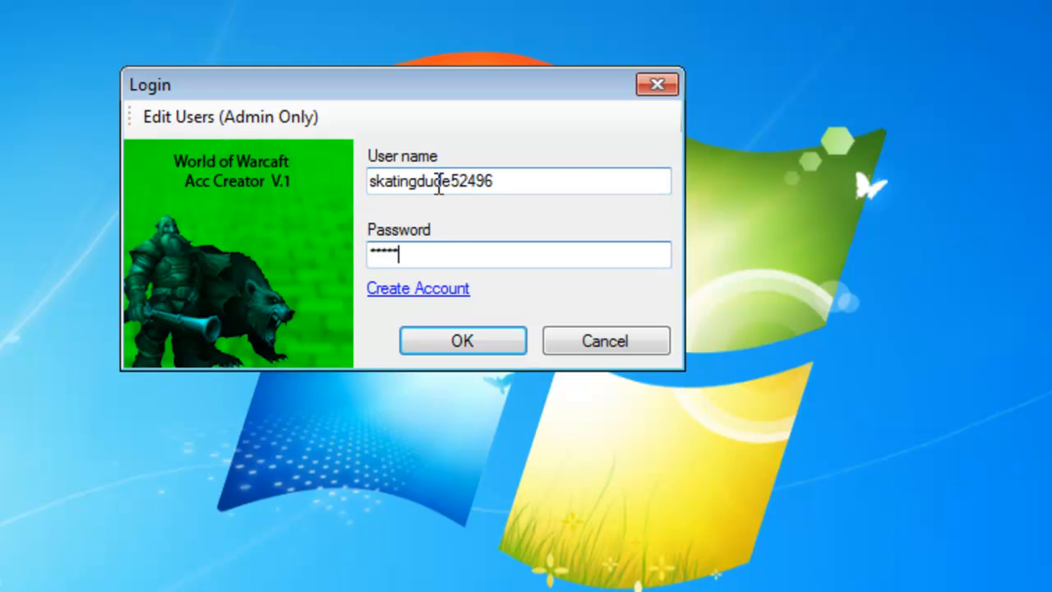
pyautogui.click(462, 340)
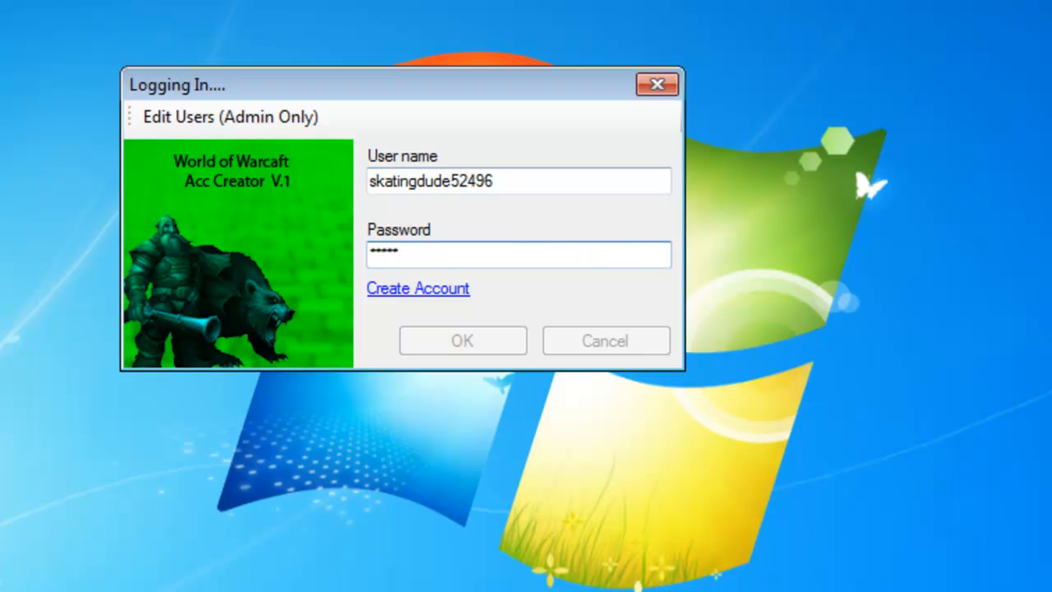
pyautogui.moveTo(579, 63)
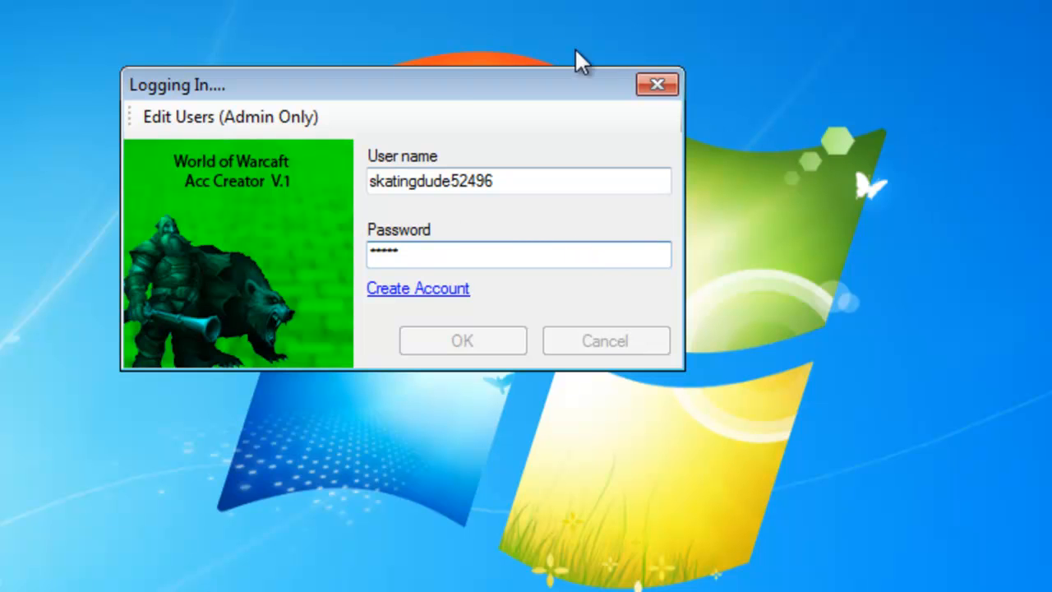
pyautogui.moveTo(779, 414)
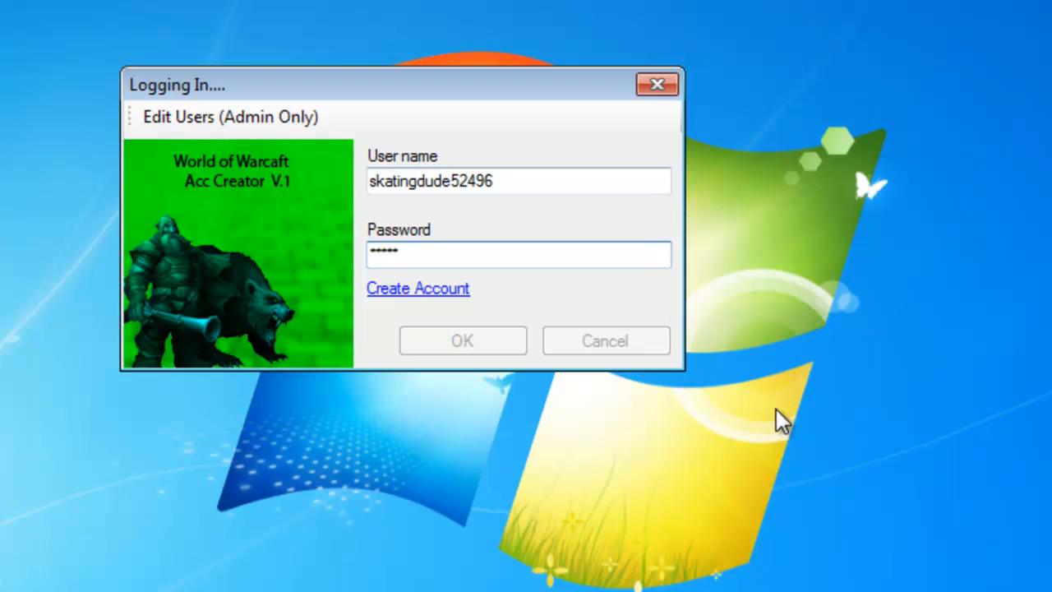
pyautogui.click(462, 341)
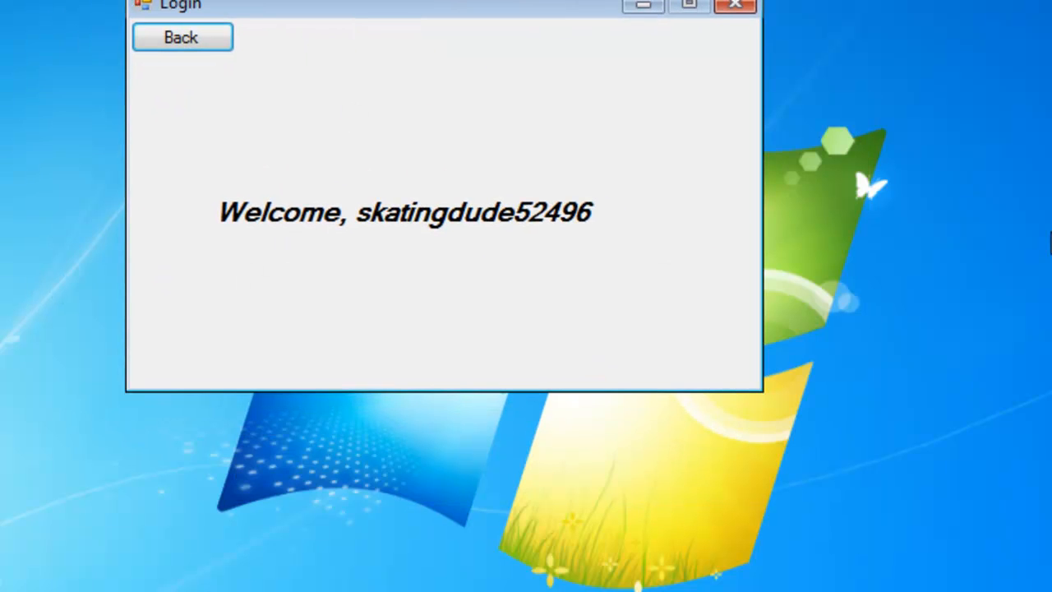
pyautogui.moveTo(353, 246)
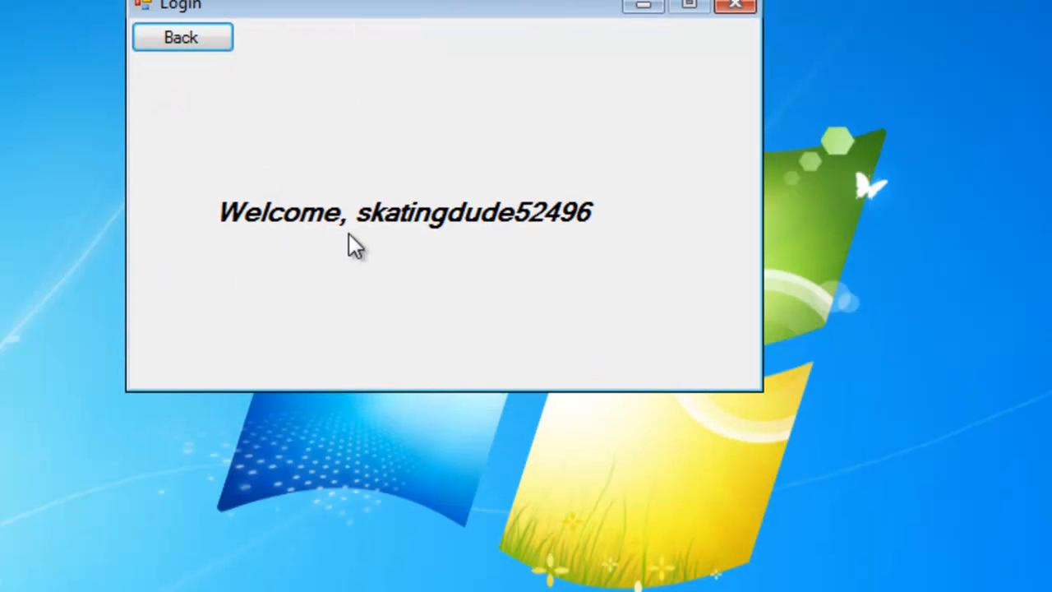
pyautogui.moveTo(634, 111)
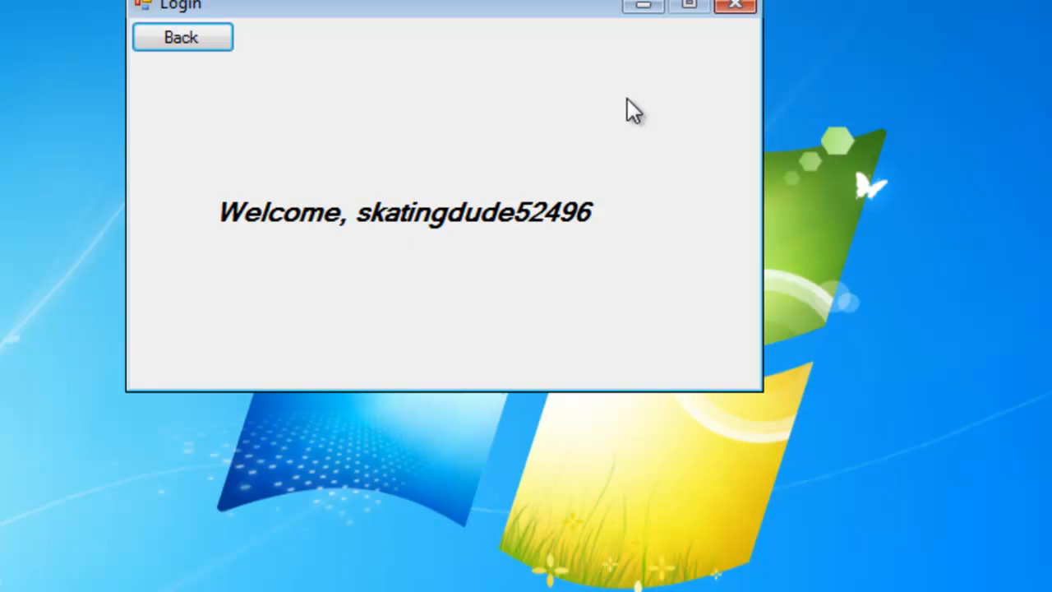
pyautogui.moveTo(181, 38)
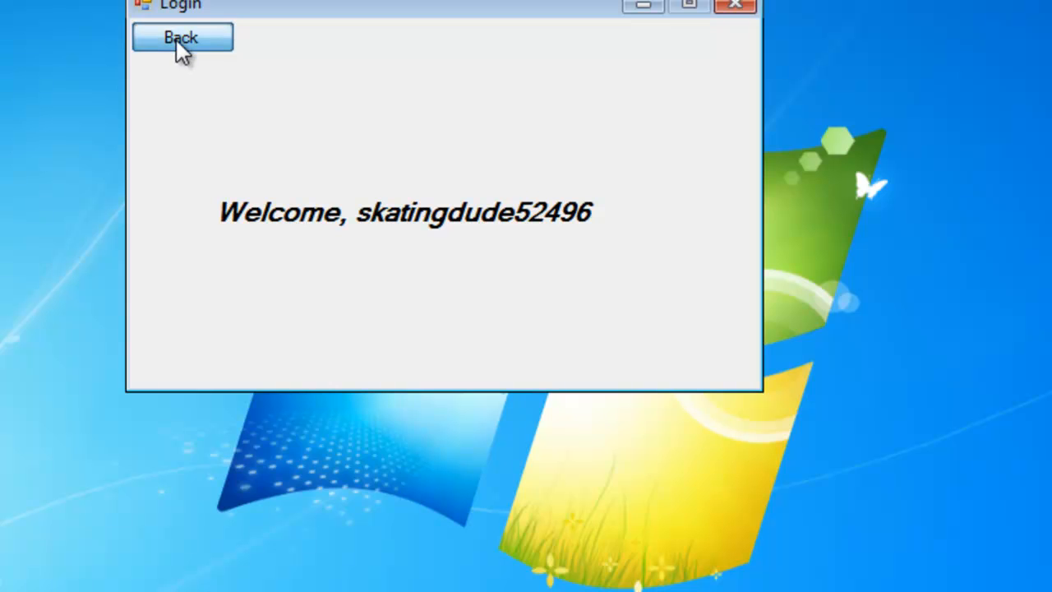
# Go back from the welcome screen to the empty login form
pyautogui.click(181, 37)
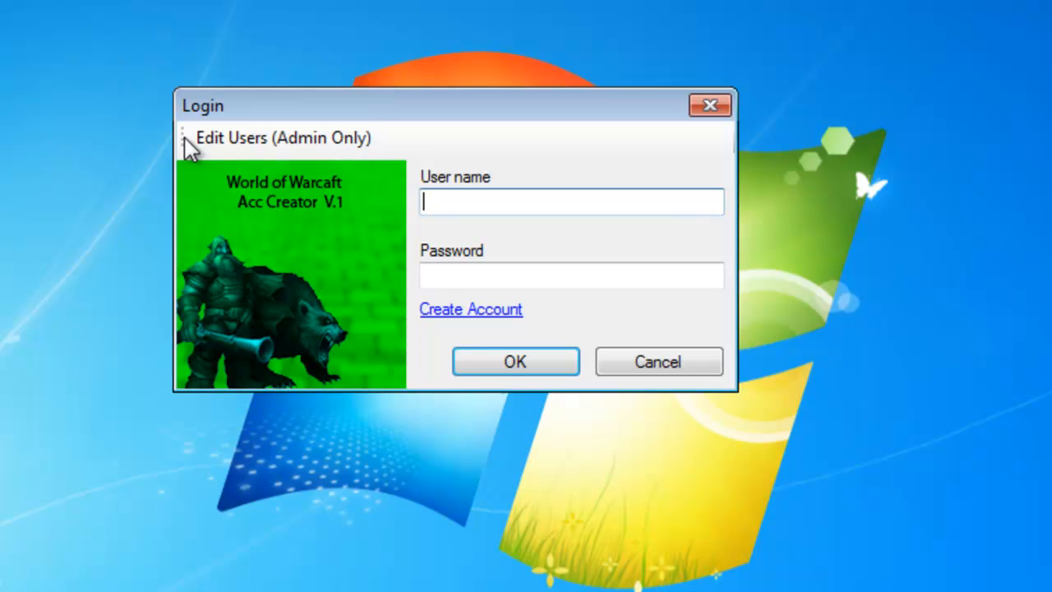
pyautogui.moveTo(280, 139)
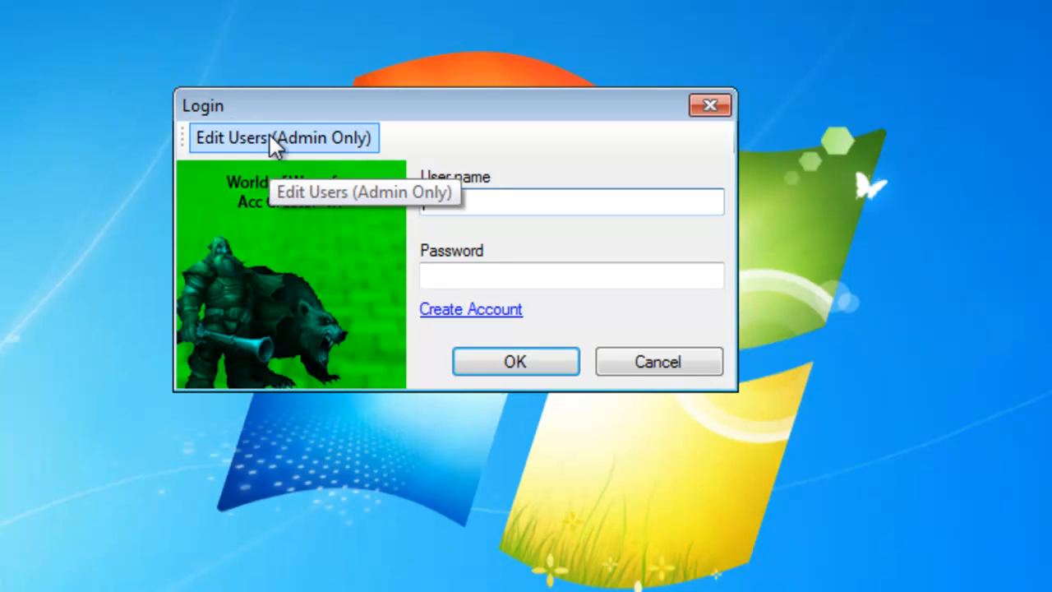
pyautogui.moveTo(296, 151)
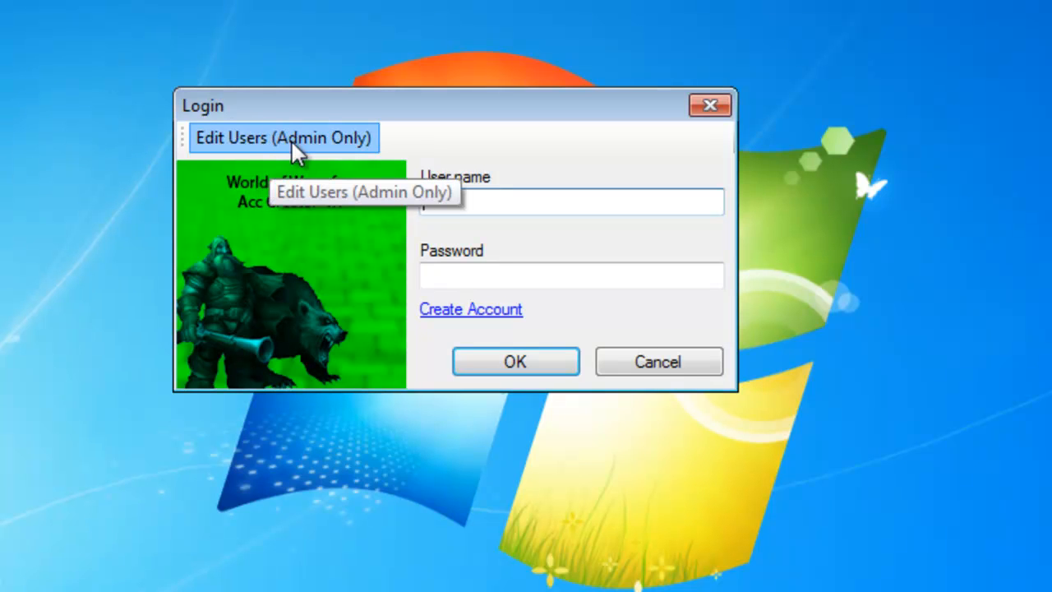
# Enter Edit Users (Admin Only) and submit the admin password to reach the Edit Users window
pyautogui.click(283, 138)
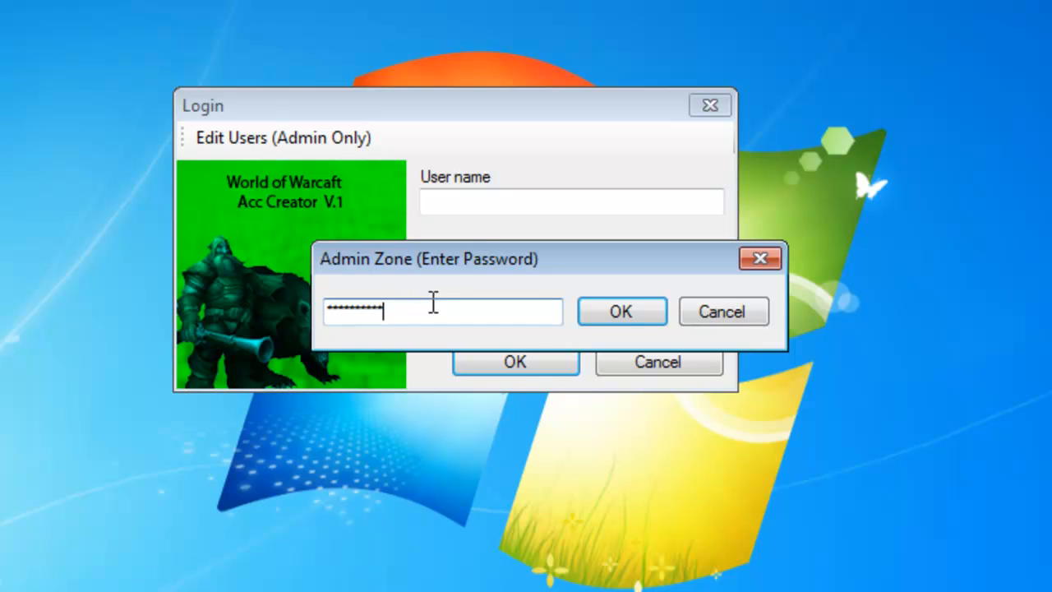
pyautogui.click(621, 310)
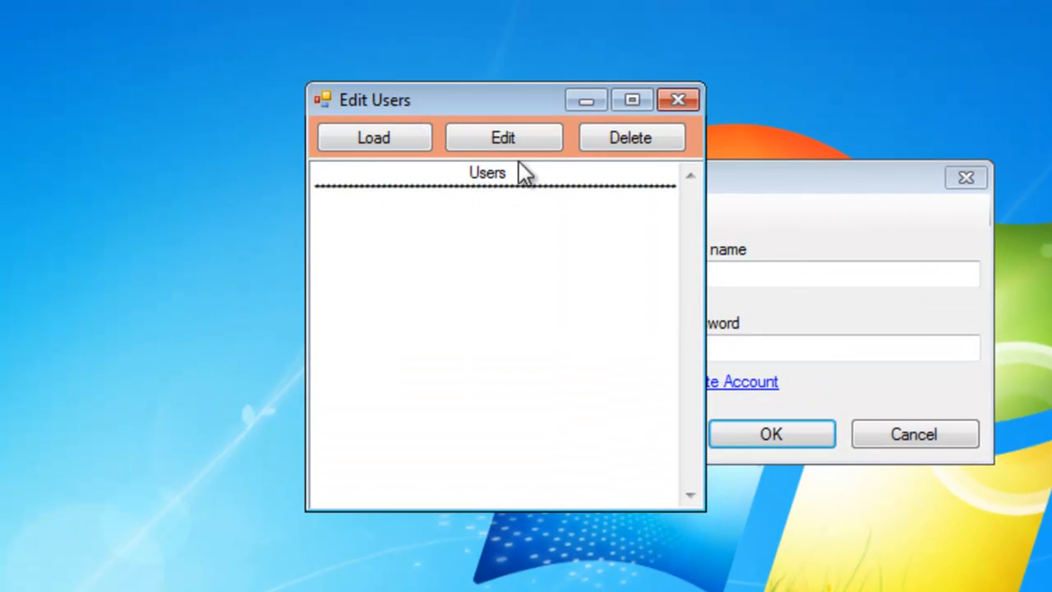
pyautogui.moveTo(214, 180)
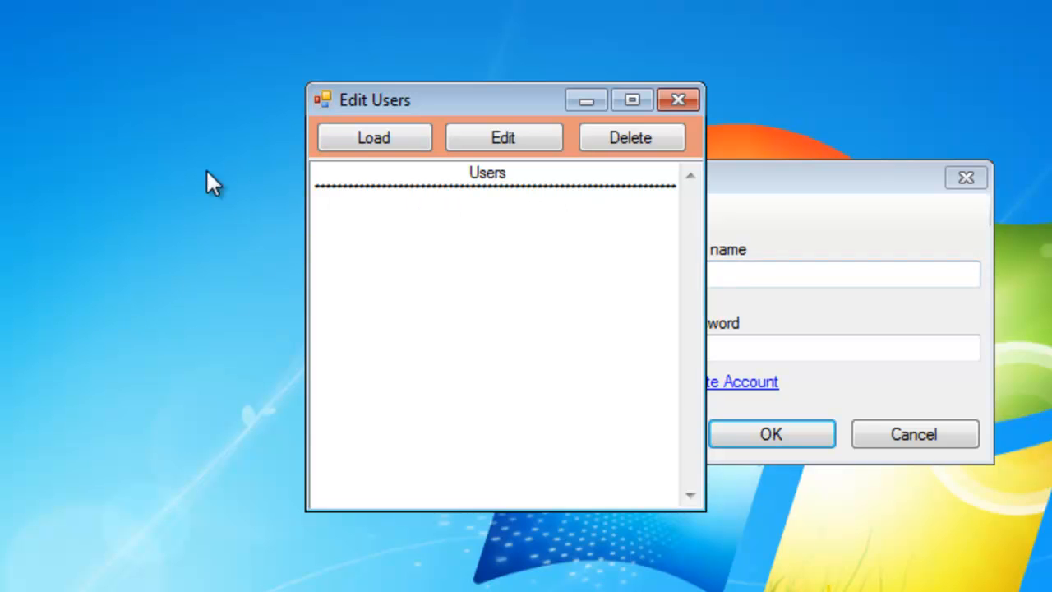
pyautogui.moveTo(503, 138)
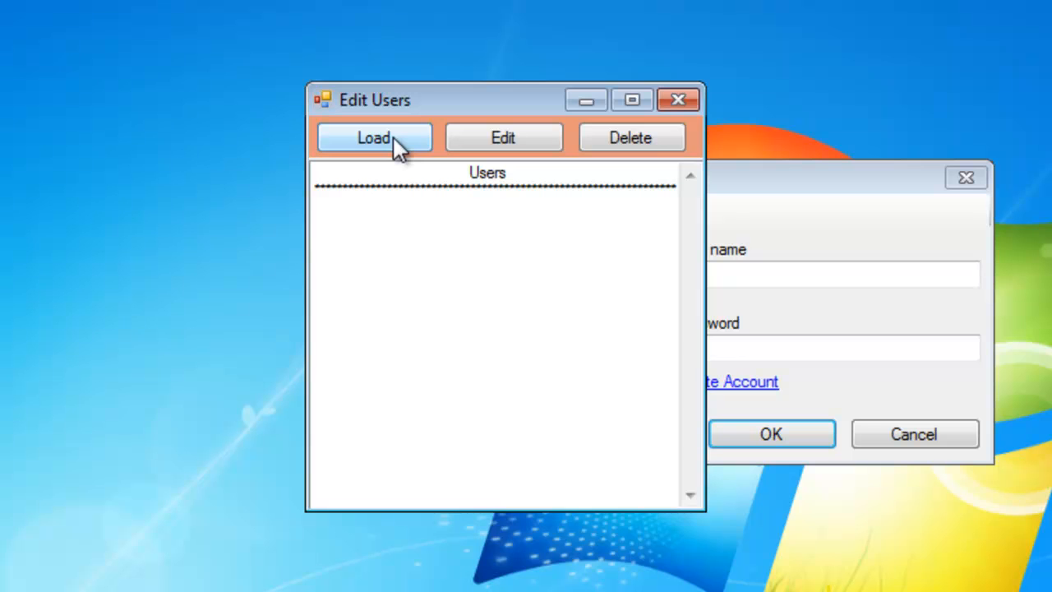
pyautogui.click(375, 138)
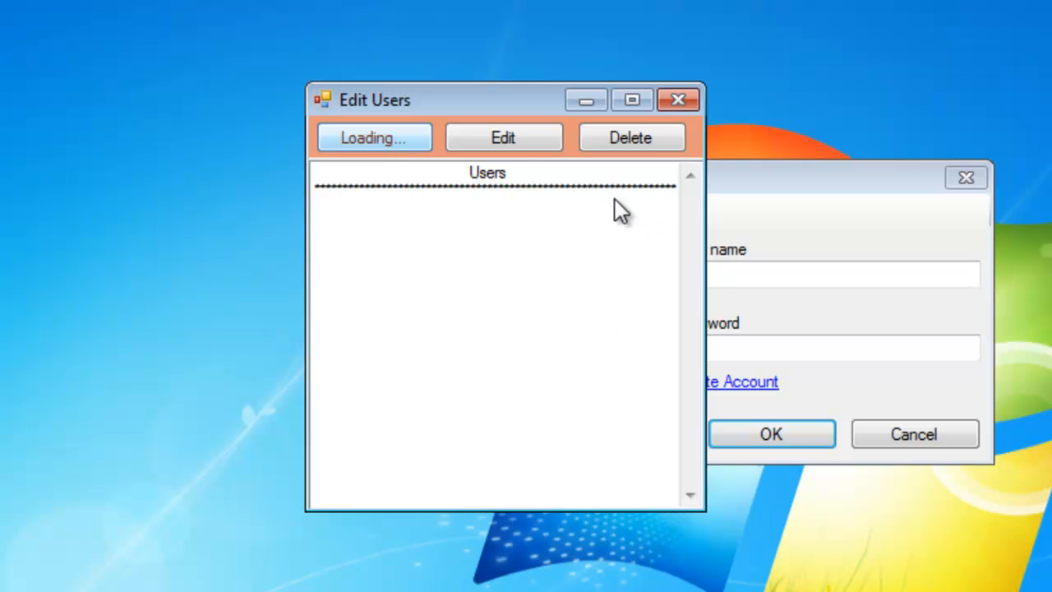
pyautogui.moveTo(874, 197)
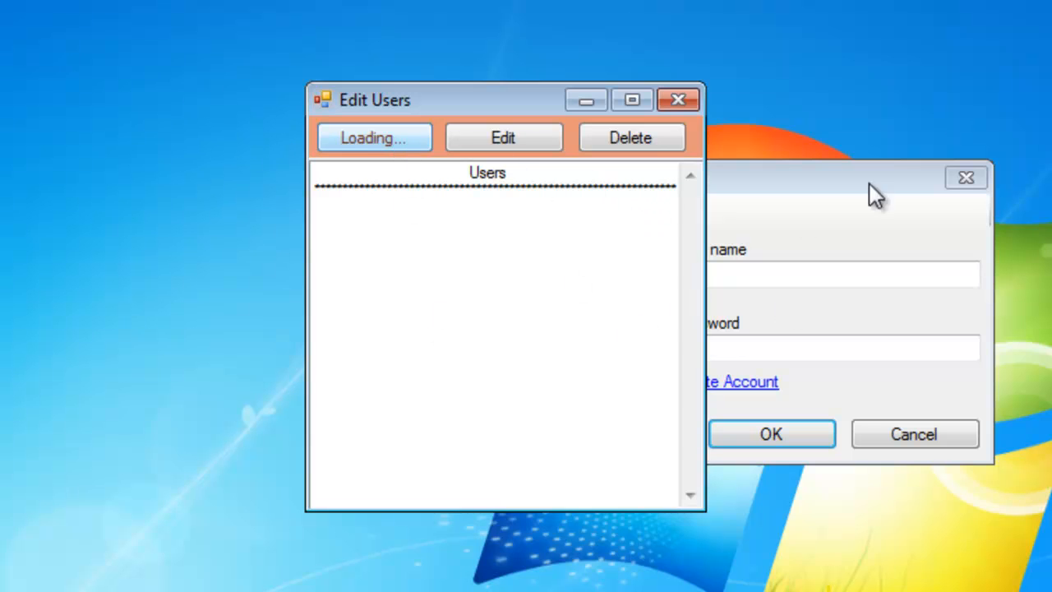
pyautogui.click(373, 138)
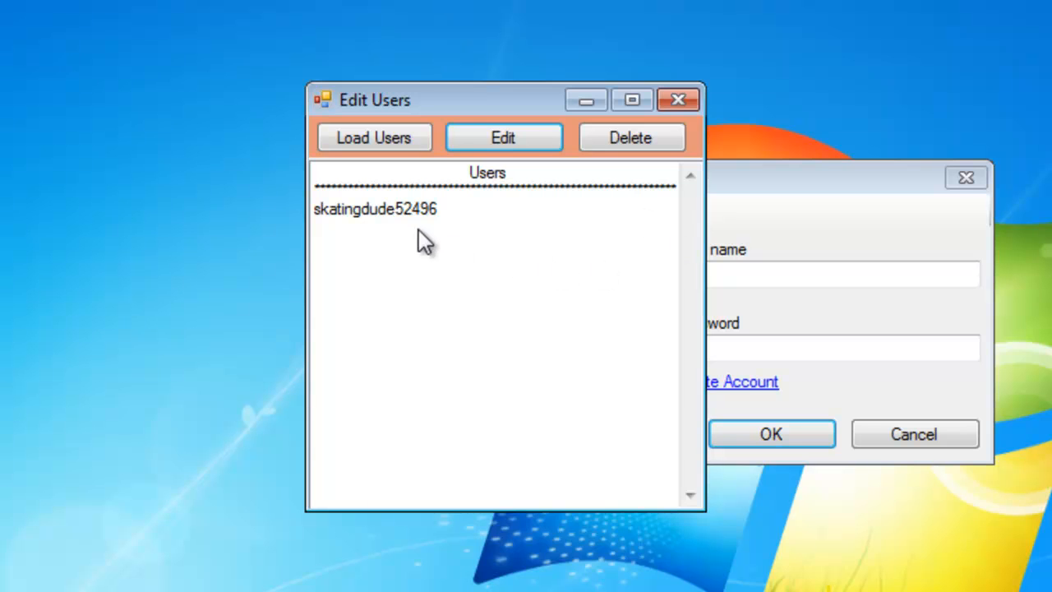
pyautogui.moveTo(551, 214)
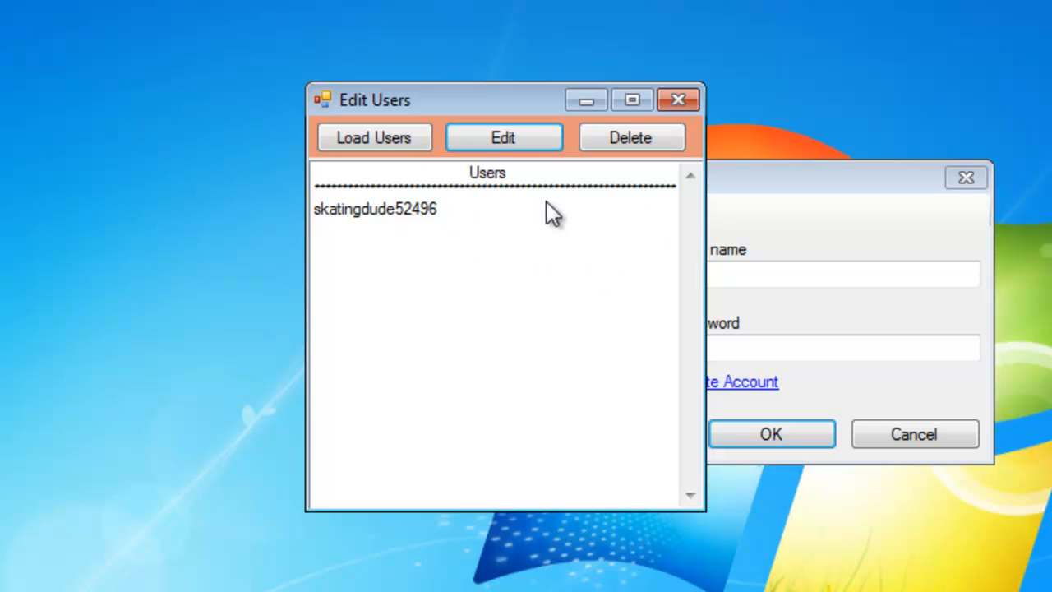
pyautogui.moveTo(407, 211)
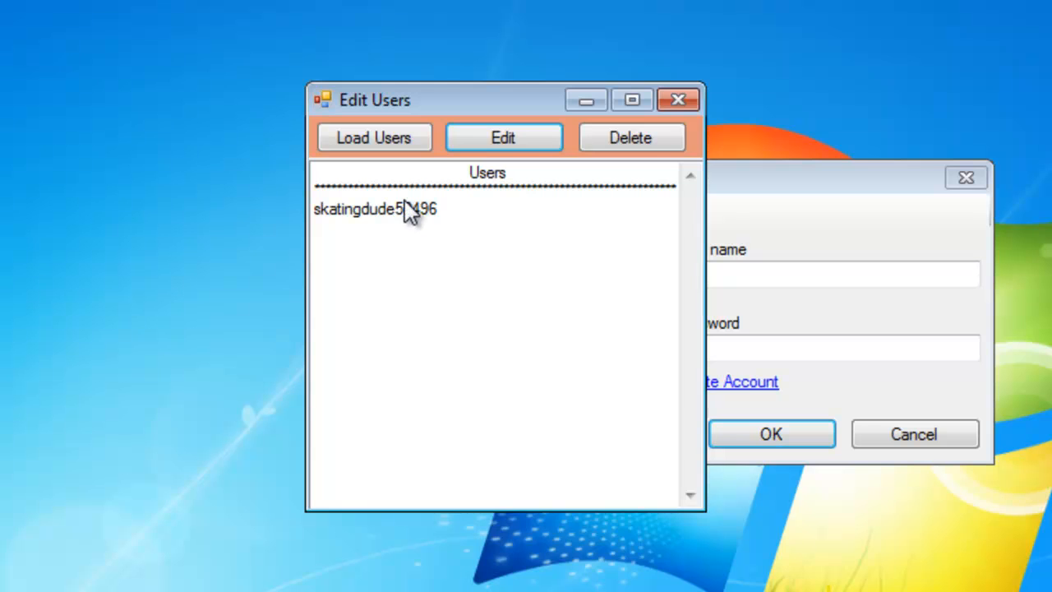
pyautogui.click(375, 138)
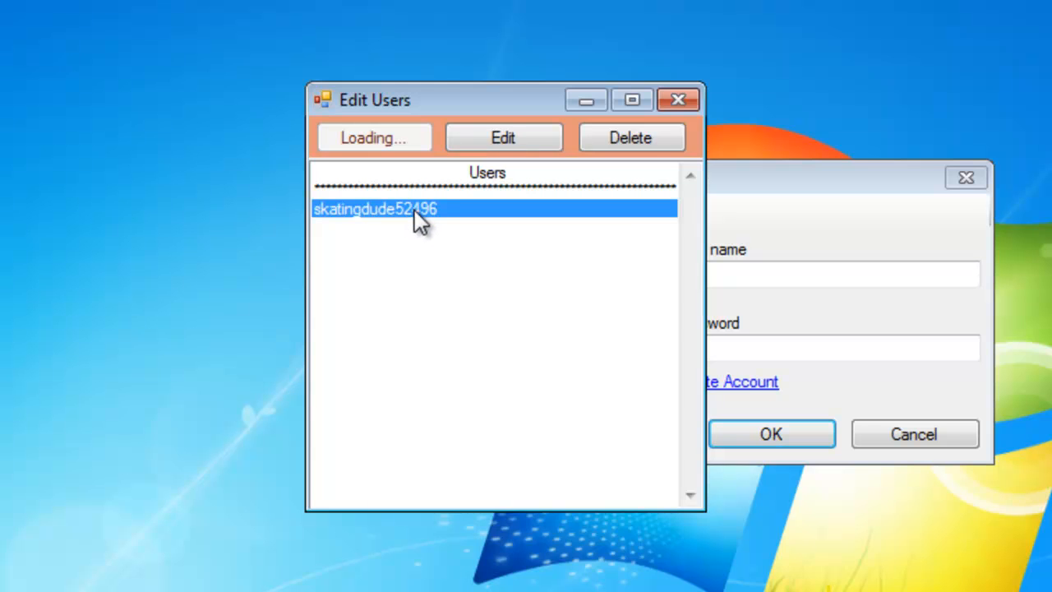
pyautogui.click(503, 138)
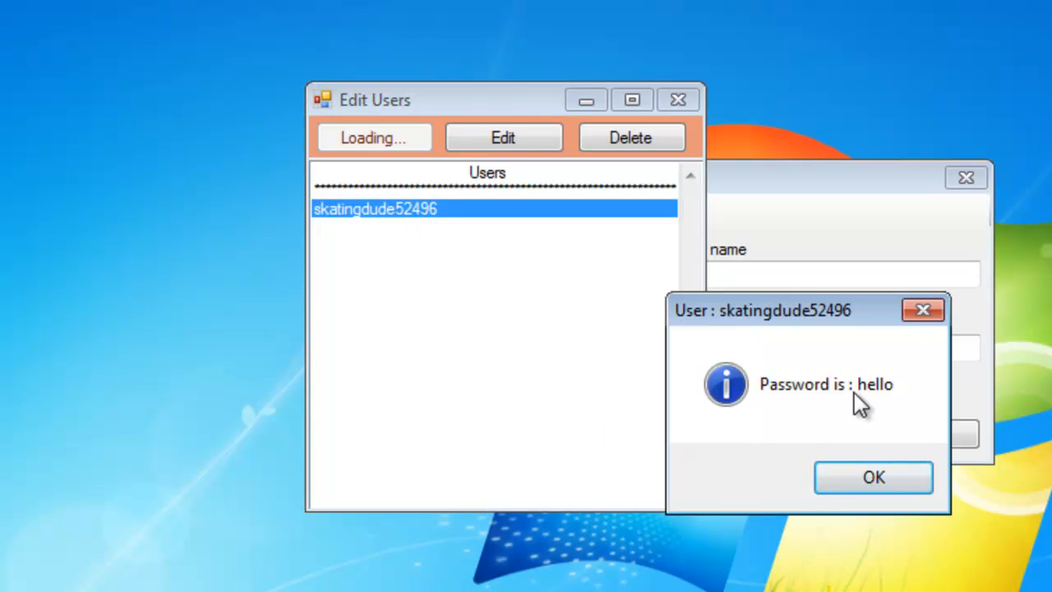
pyautogui.moveTo(874, 411)
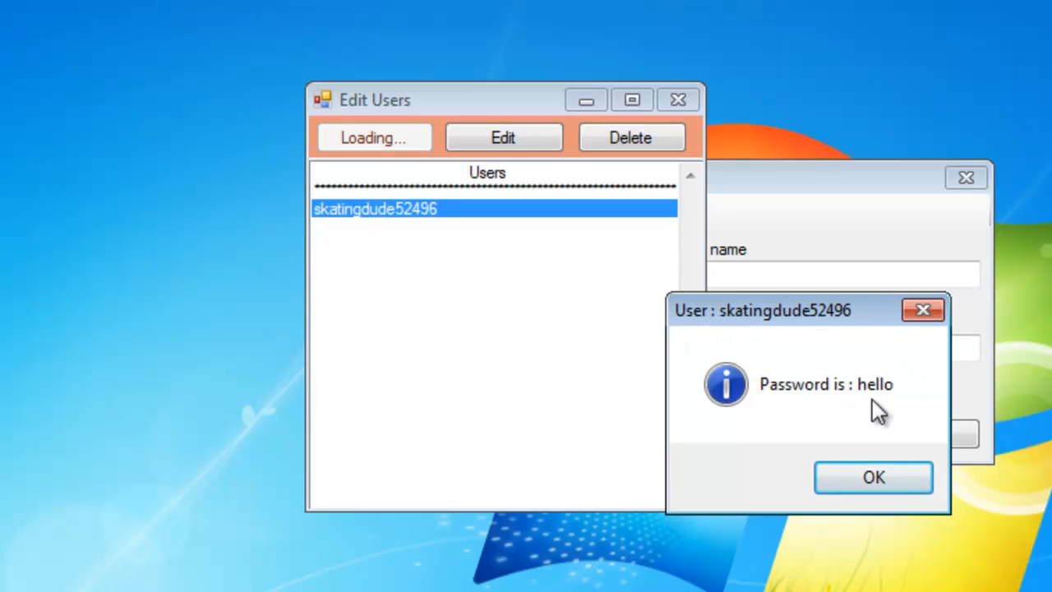
pyautogui.click(873, 477)
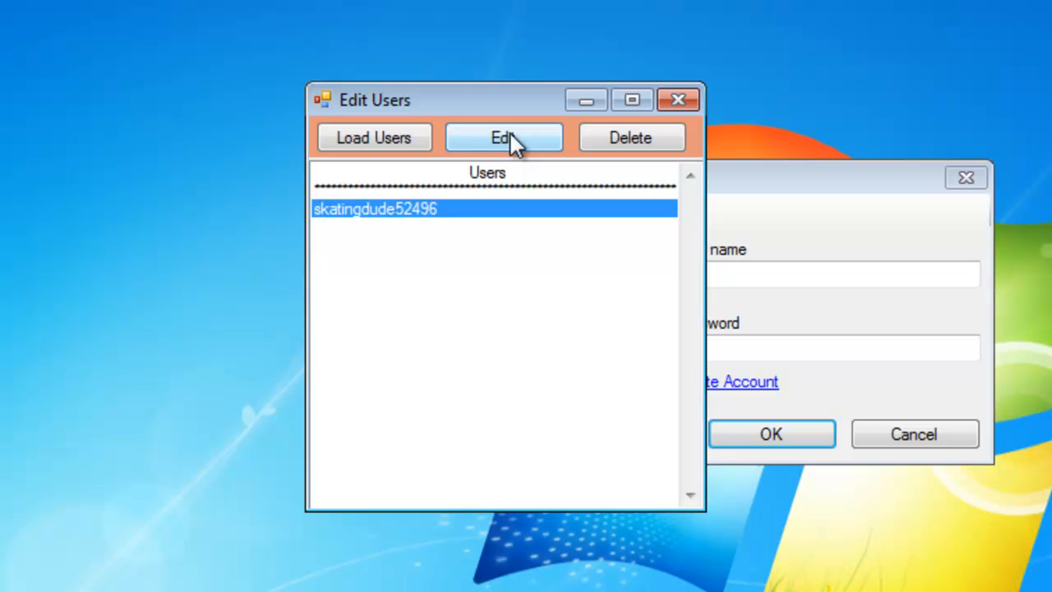
pyautogui.click(503, 138)
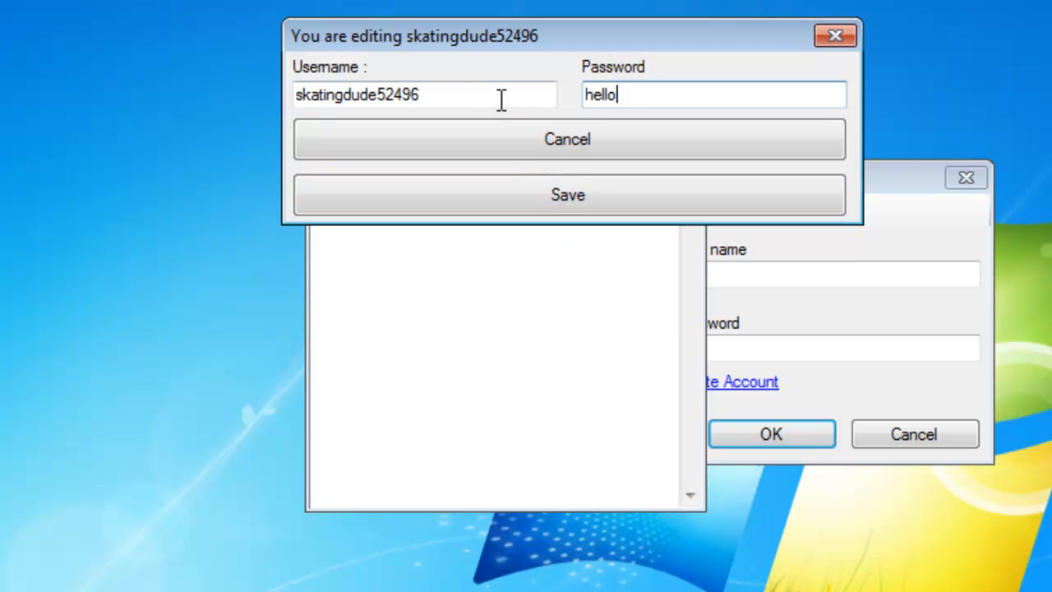
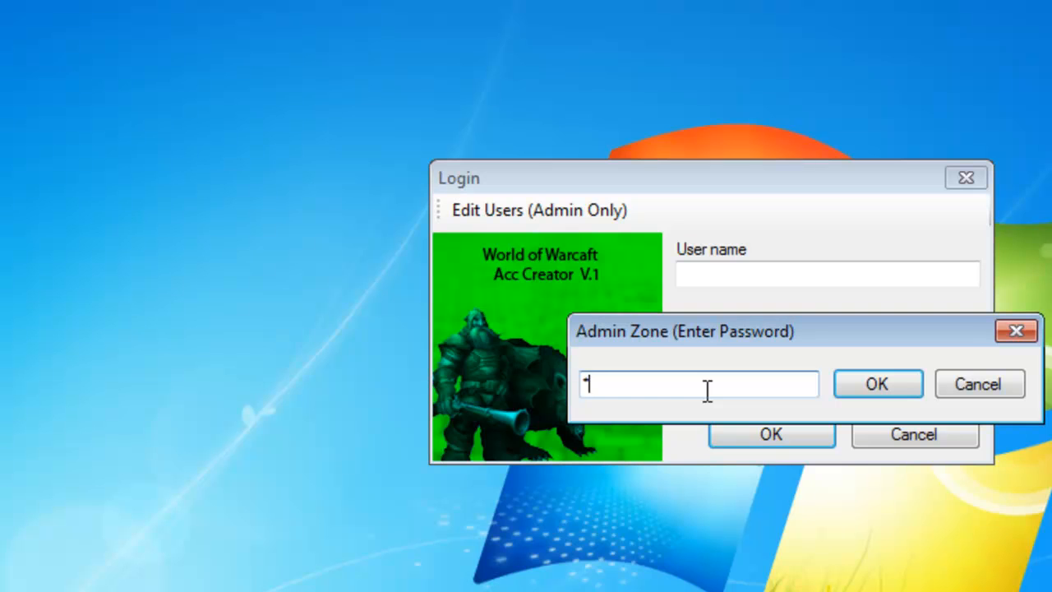
# Submit the admin password again and load the user list, now showing only grandmas
pyautogui.click(876, 384)
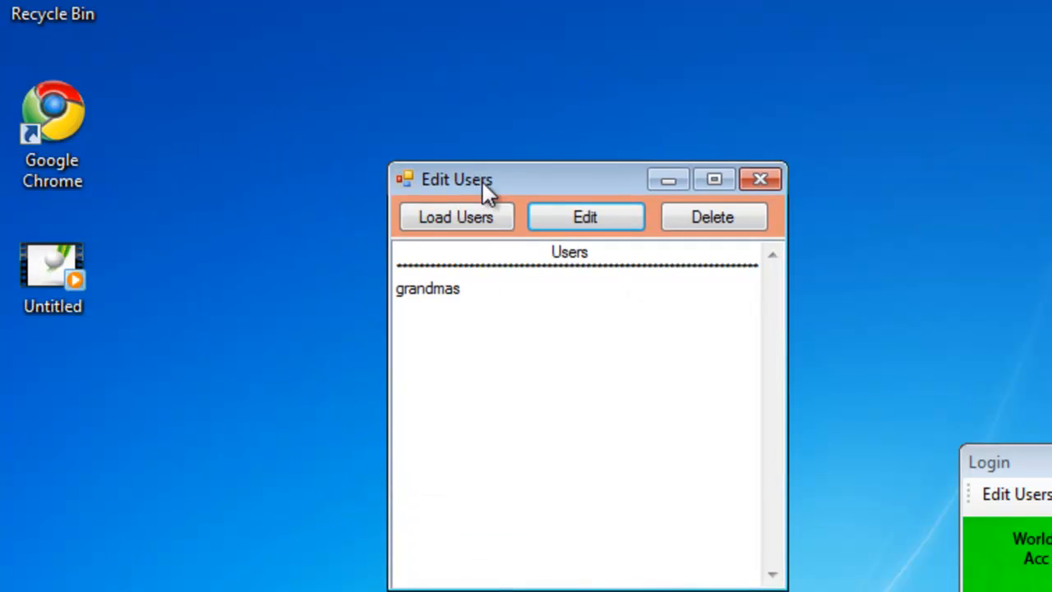
pyautogui.click(455, 217)
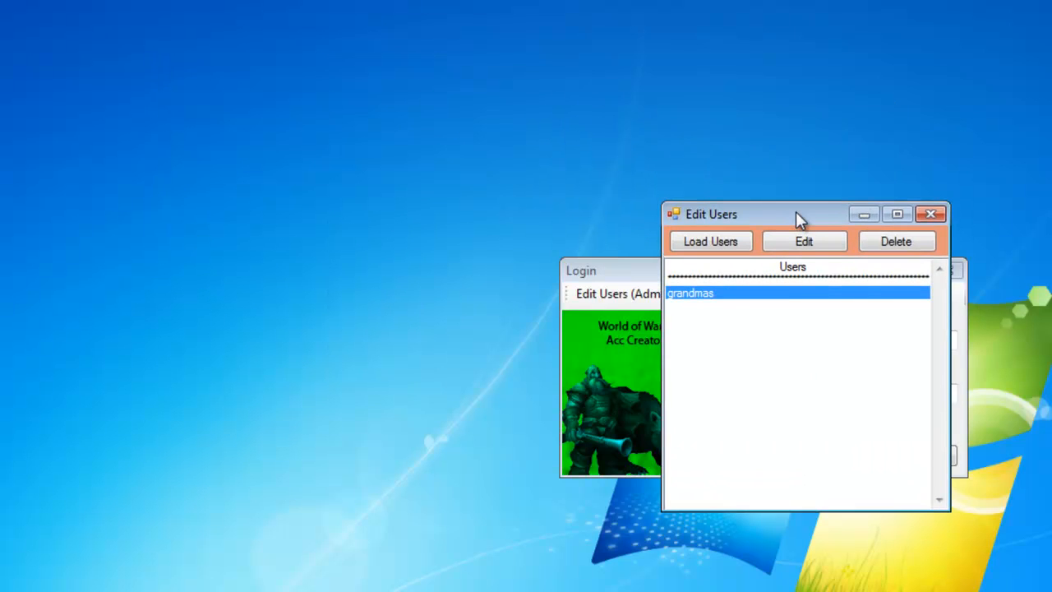
pyautogui.moveTo(769, 299)
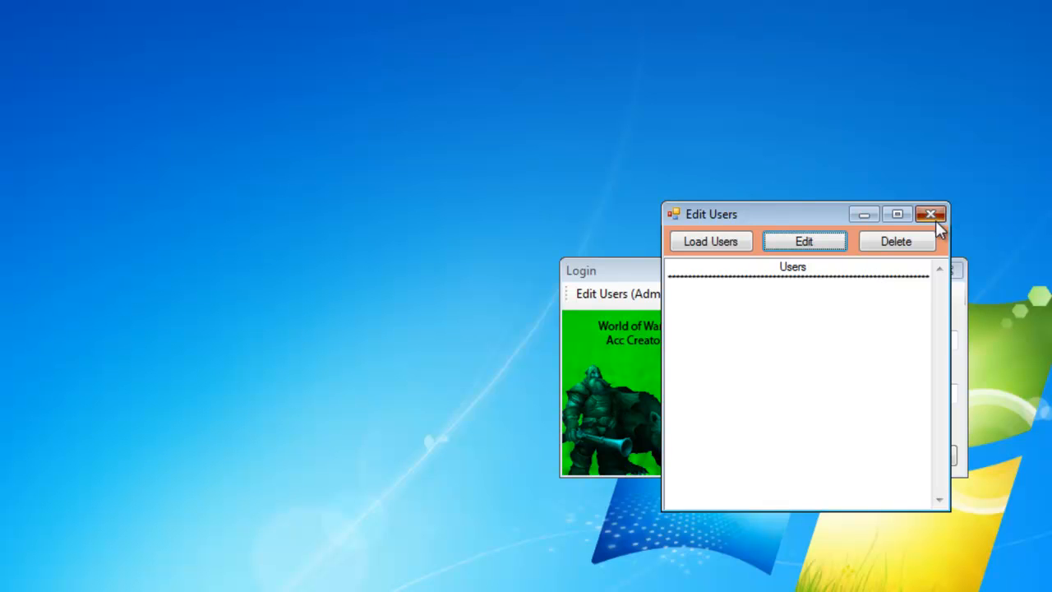
# Close the Edit Users window, leaving the empty login form
pyautogui.click(930, 214)
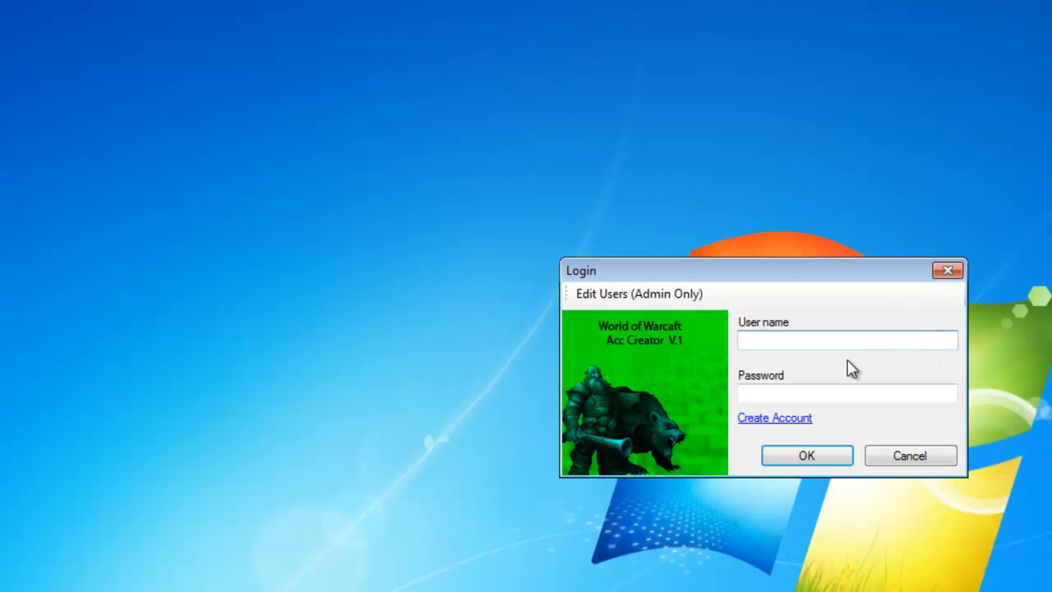
pyautogui.moveTo(628, 539)
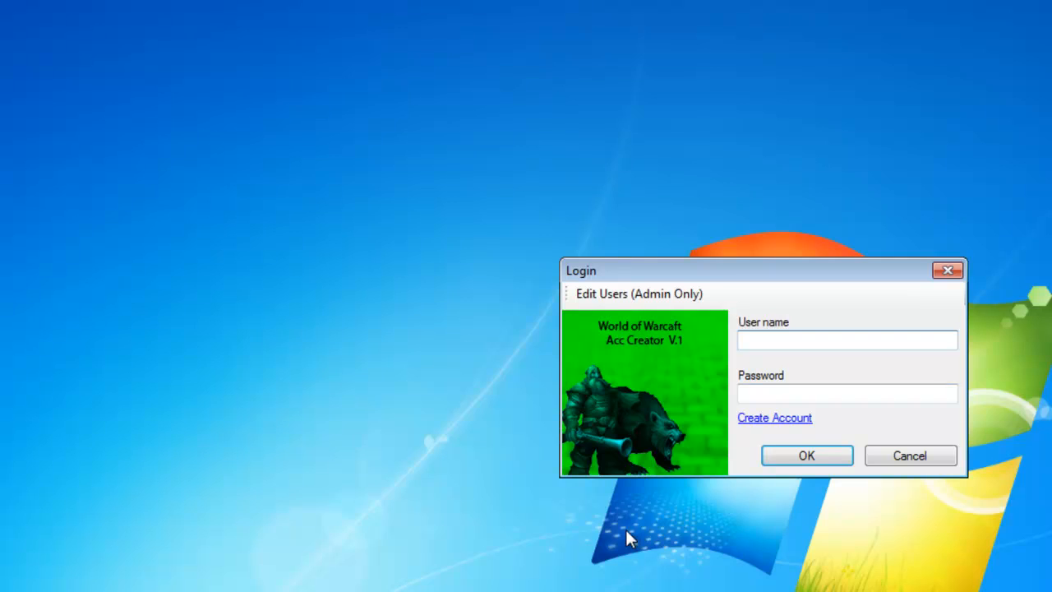